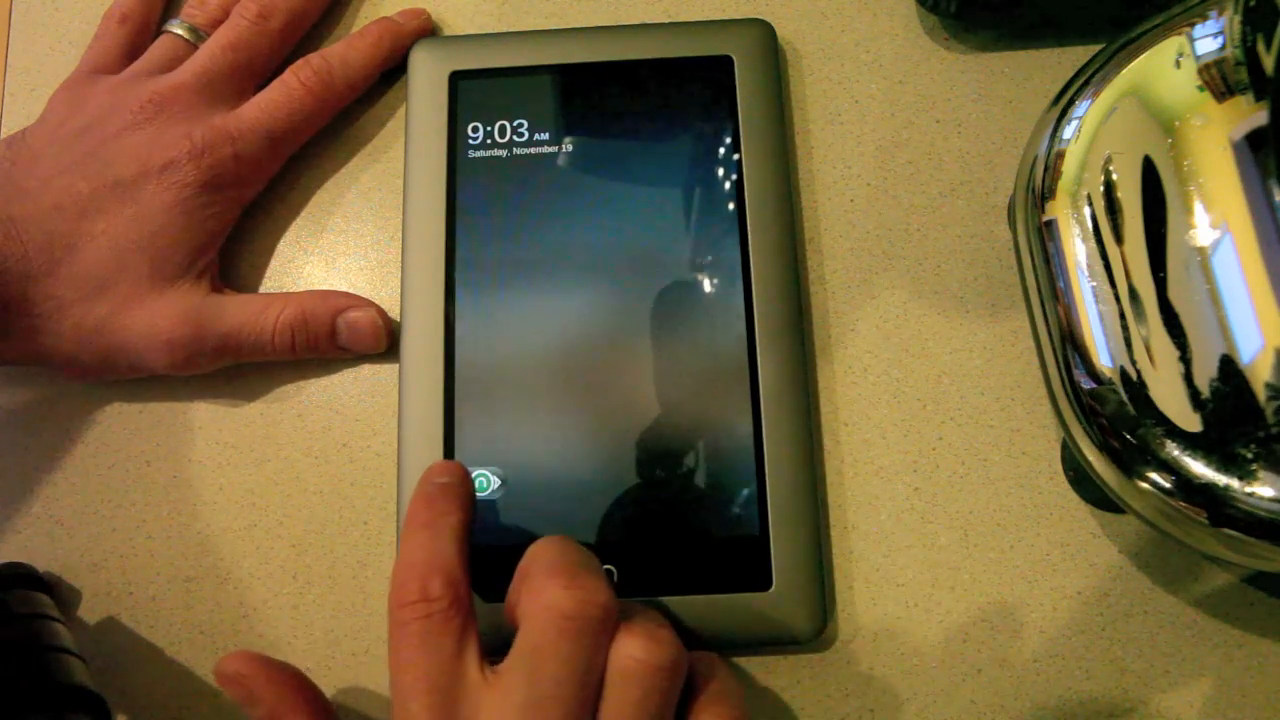
Step: Unlock the tablet and bring up the Nook navigation bar on the home screen
click(504, 472)
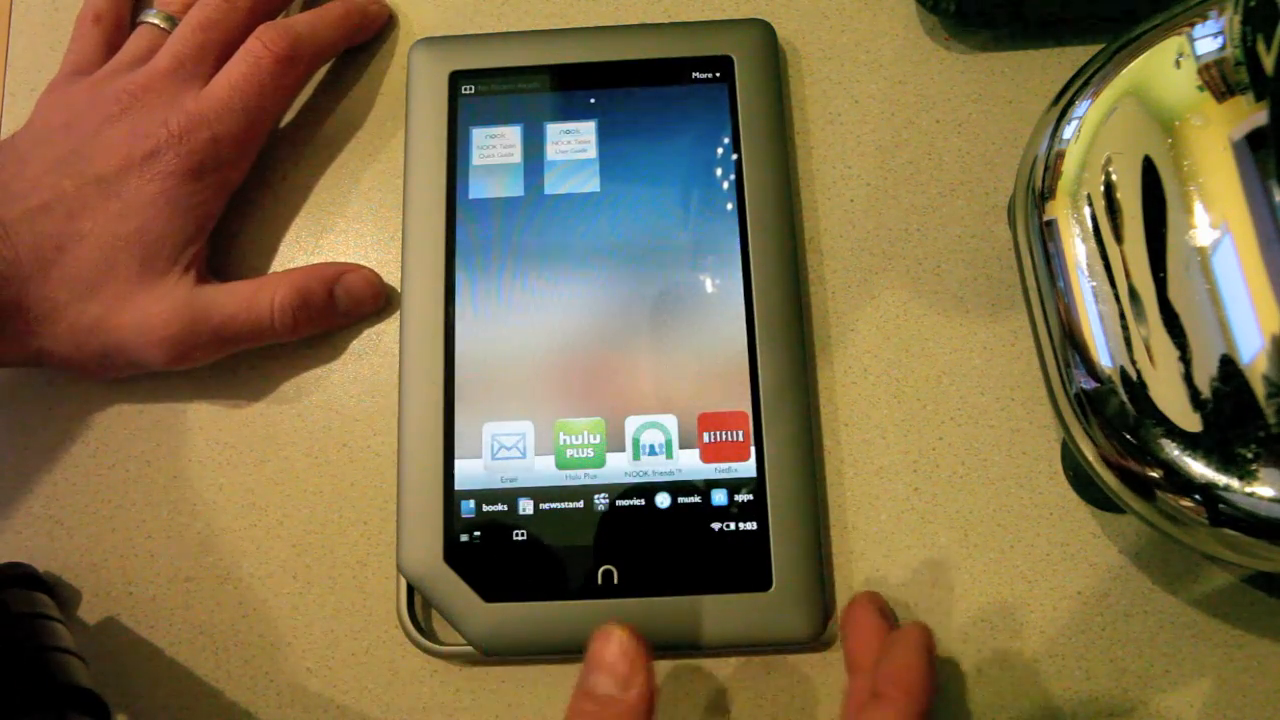
click(604, 572)
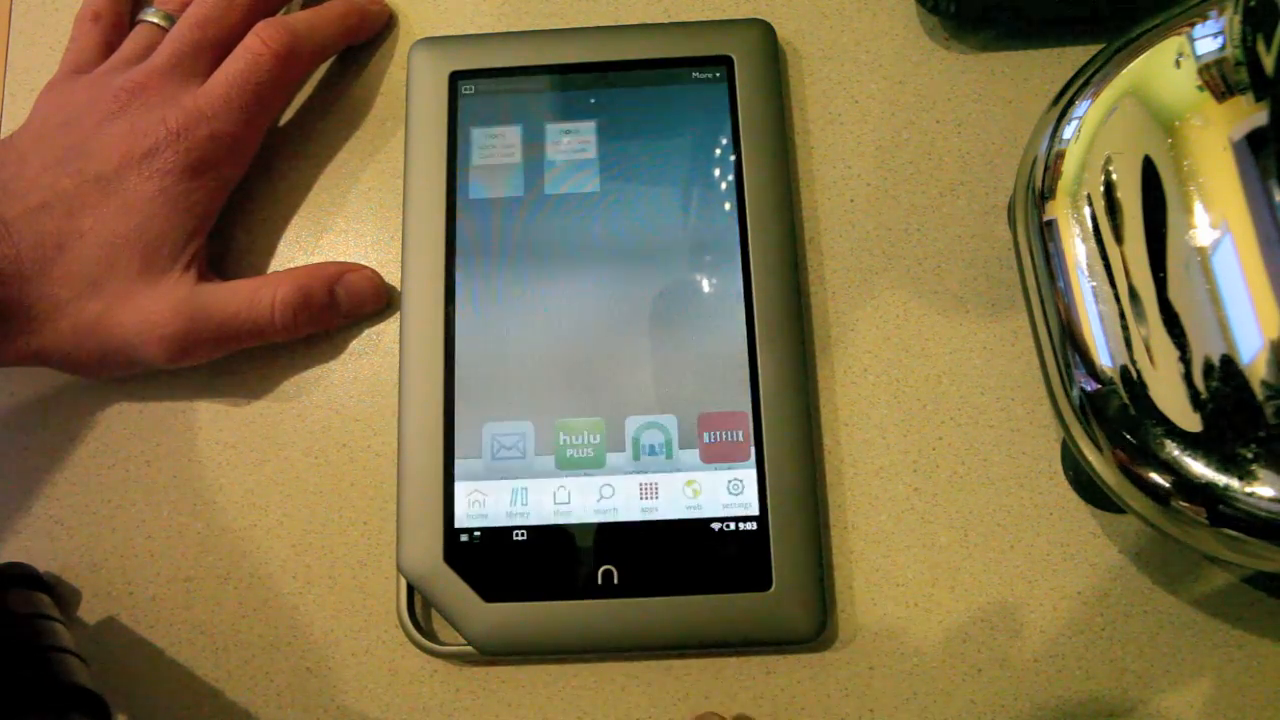
click(604, 496)
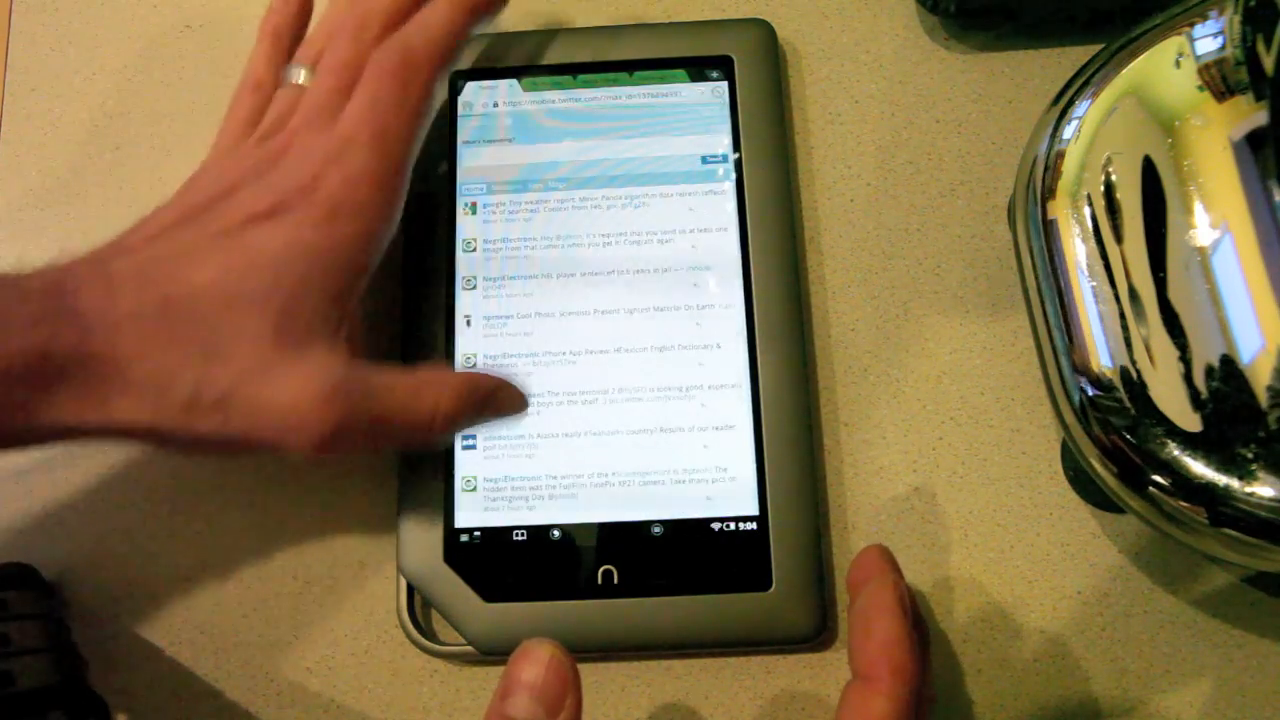
Step: Scroll down the web page to reveal more posts in the feed
scroll(down, 3)
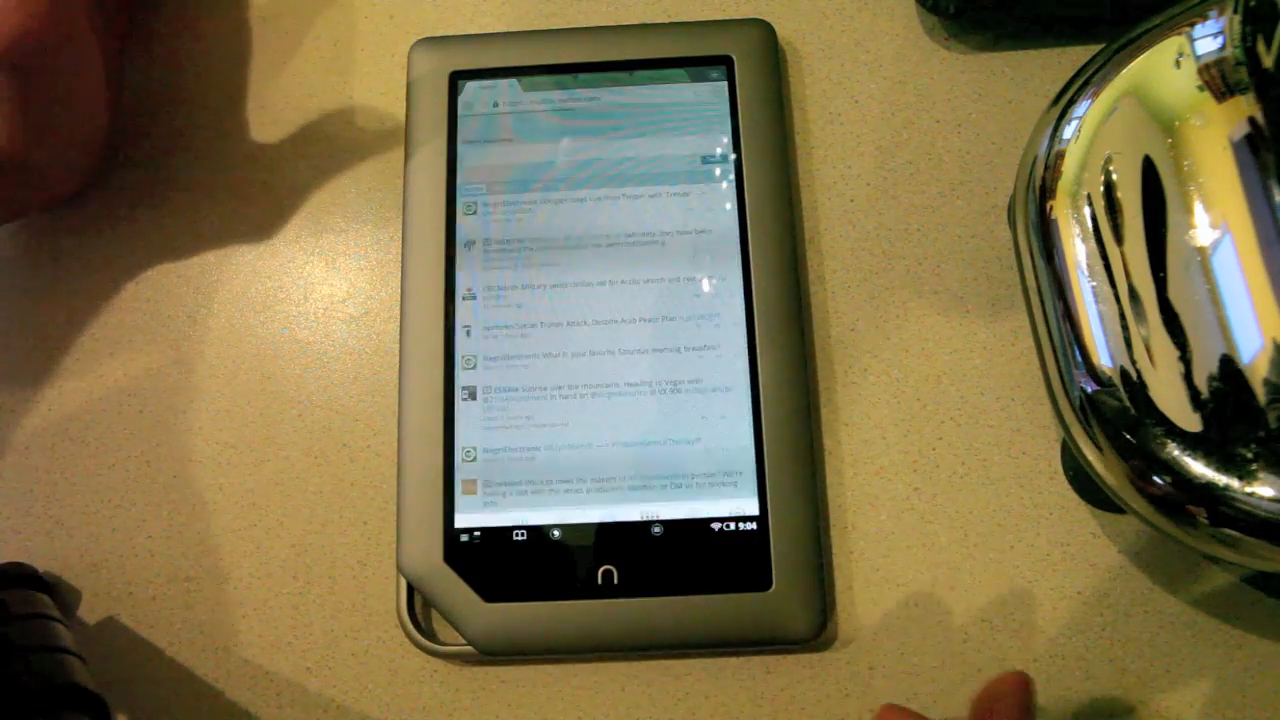
Step: Return to the Go Launcher home screen and launch the Amazon Appstore from the dock
click(640, 576)
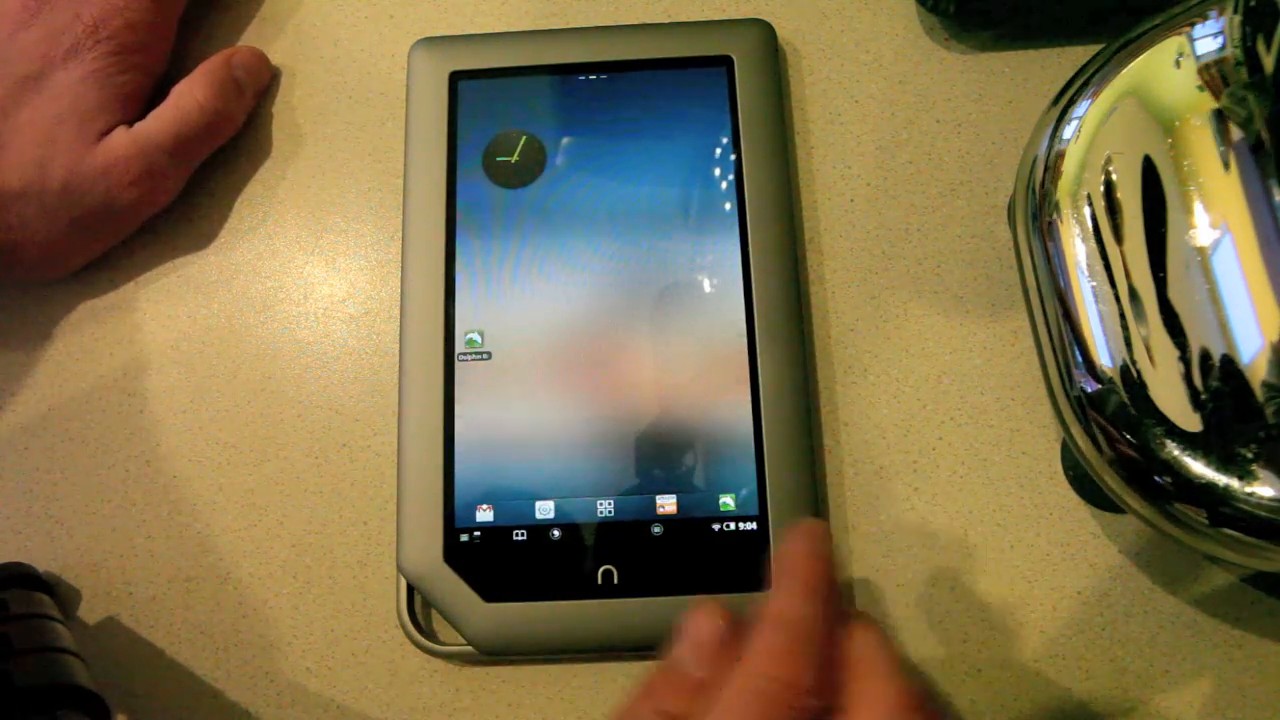
click(594, 504)
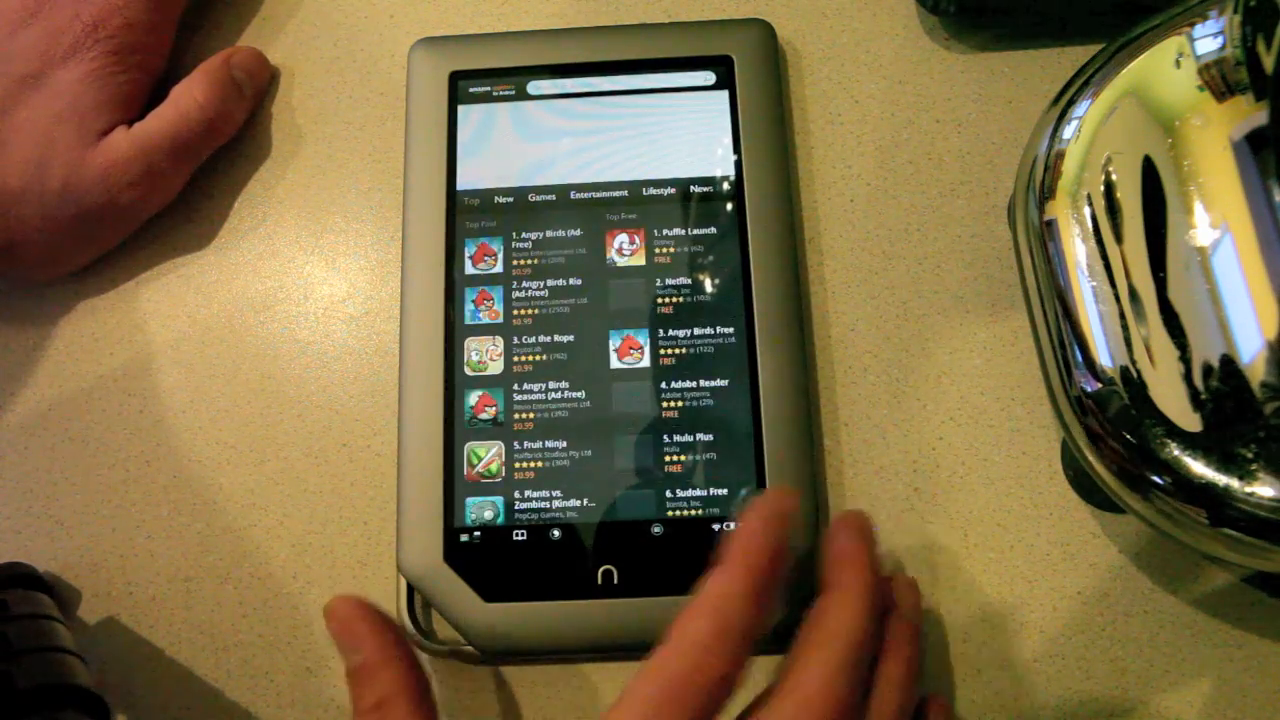
Step: Scroll the Top apps chart from Angry Birds down past Fruit Ninja
scroll(down, 3)
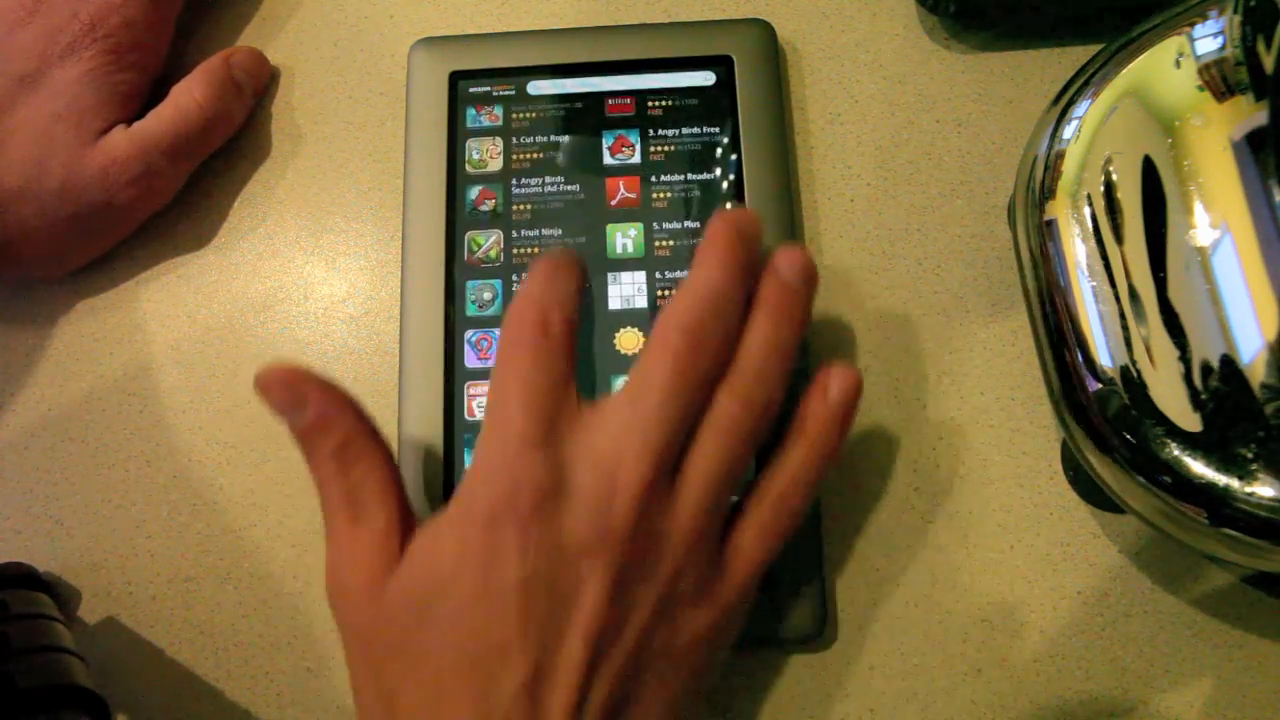
scroll(down, 3)
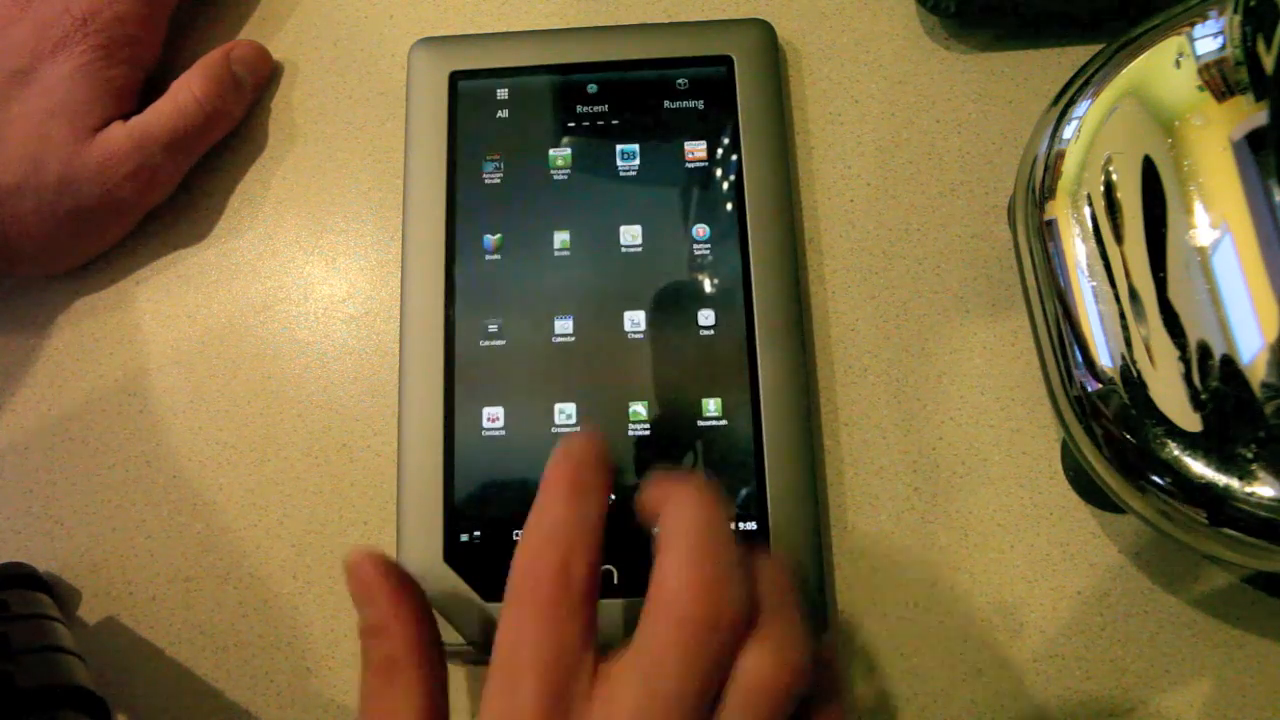
Step: Page to the next screen of installed apps and launch Google Maps
scroll(left, 3)
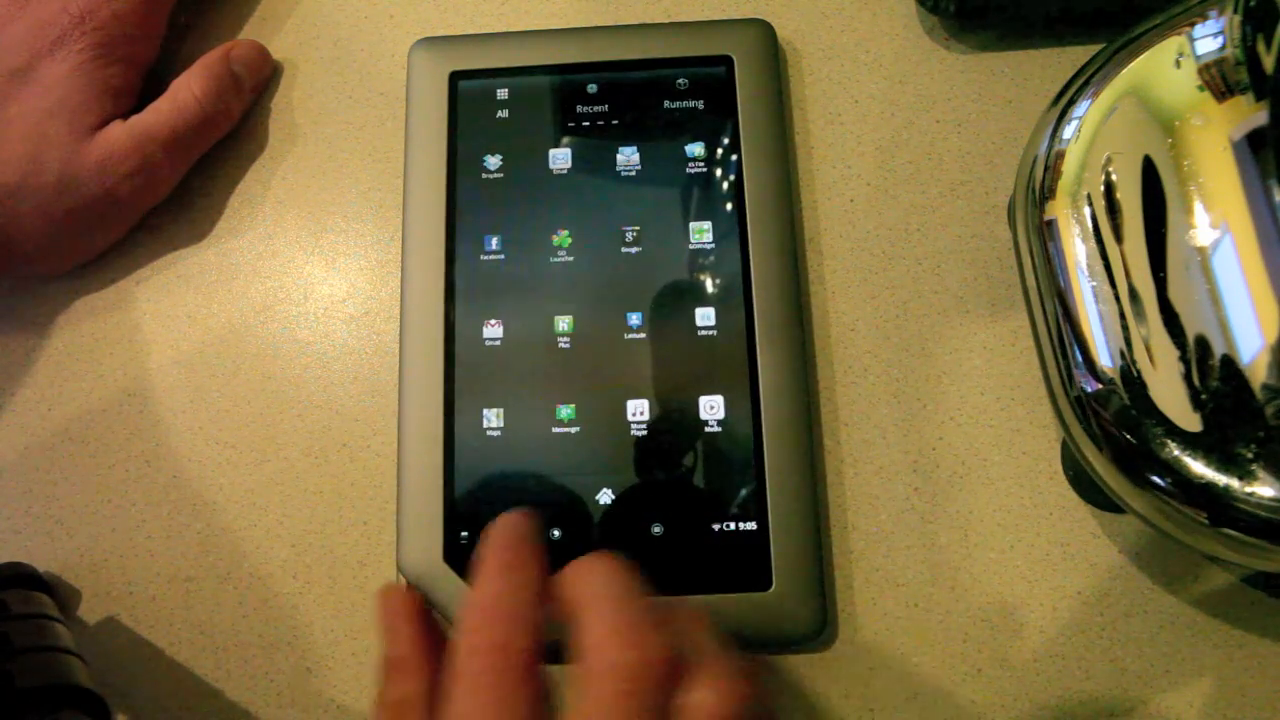
click(628, 240)
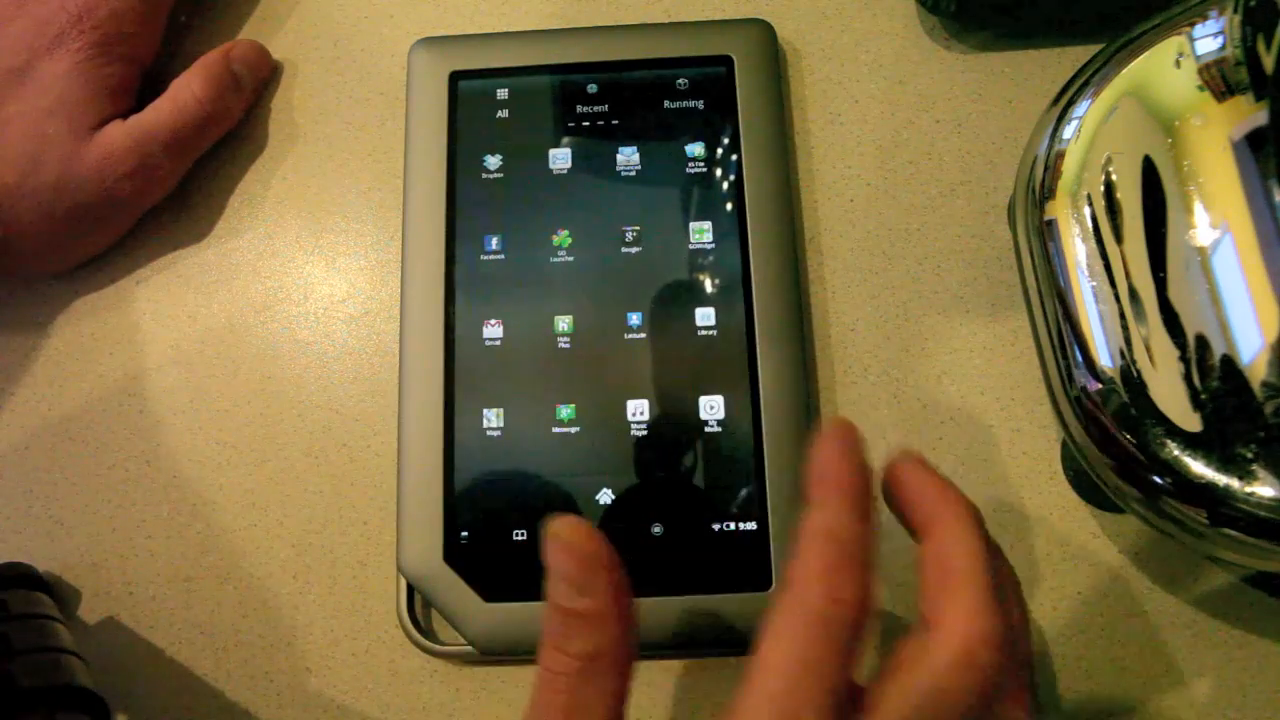
click(604, 576)
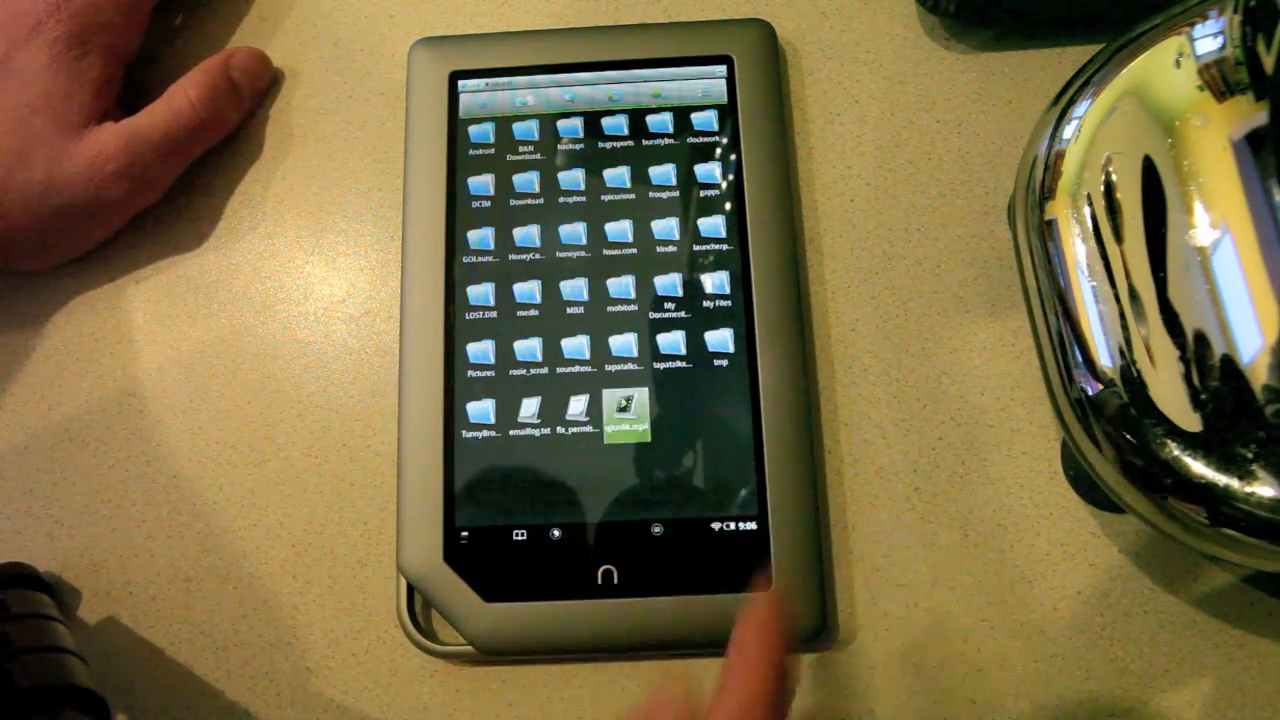
Step: Play the video file from storage in the Nook movies player
click(628, 418)
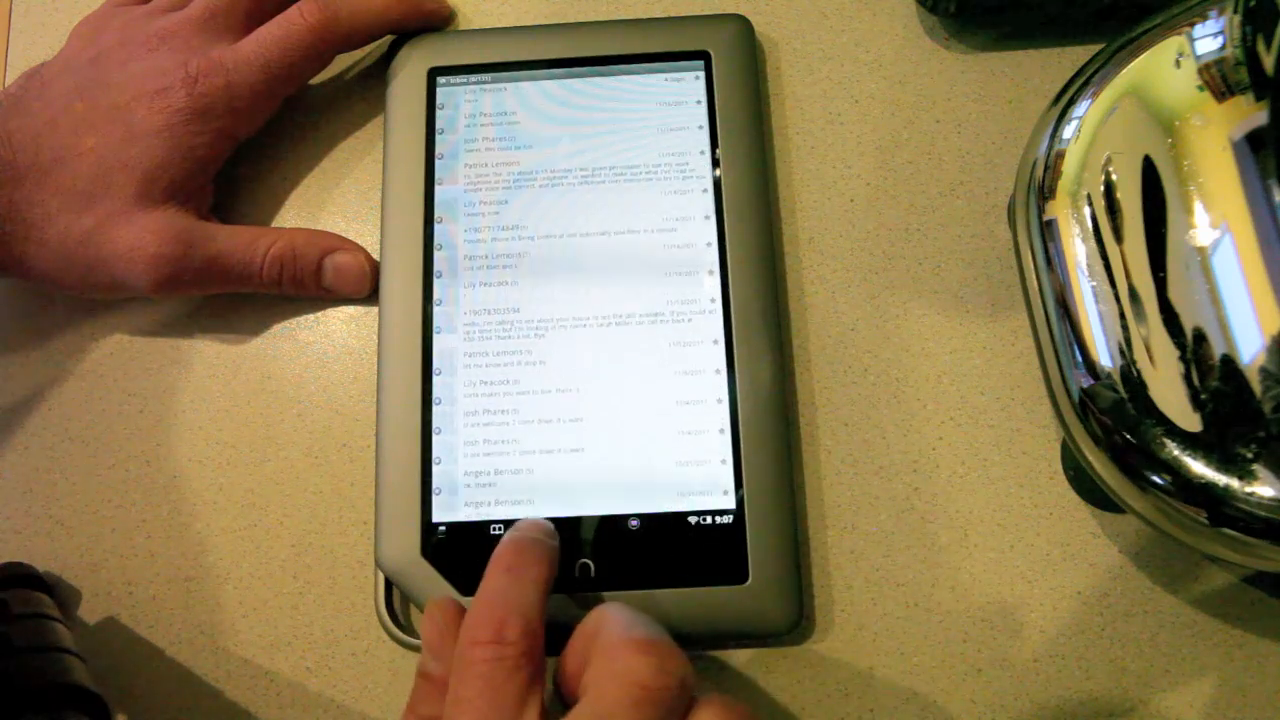
Step: Leave the Google Voice inbox for the recent apps list and pick an app from it
click(584, 552)
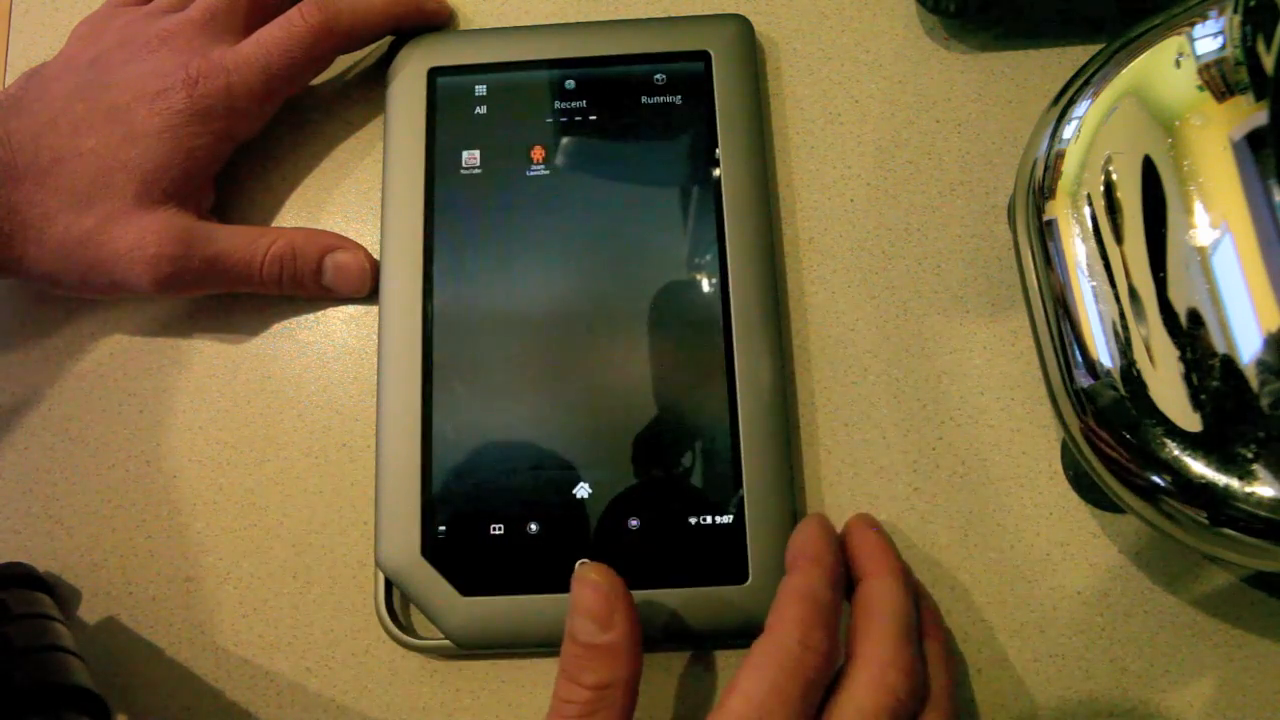
click(474, 160)
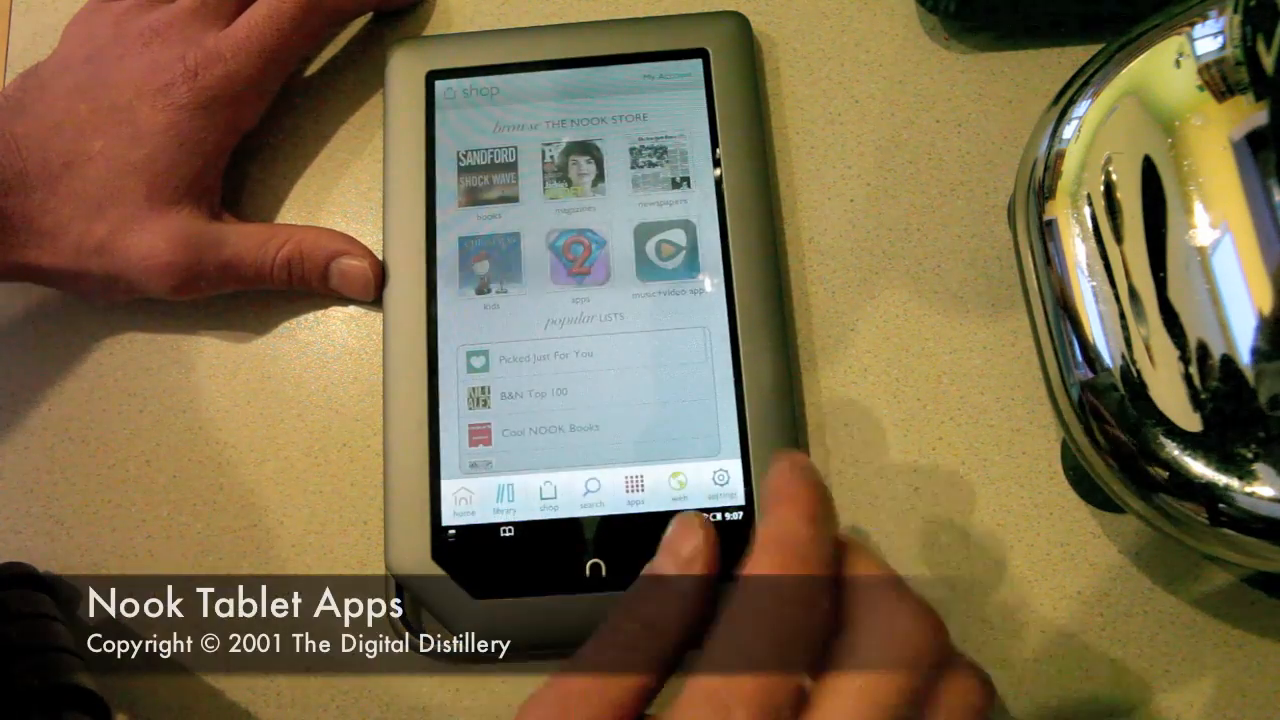
Step: Start a search of the Nook store from the Shop screen
click(578, 496)
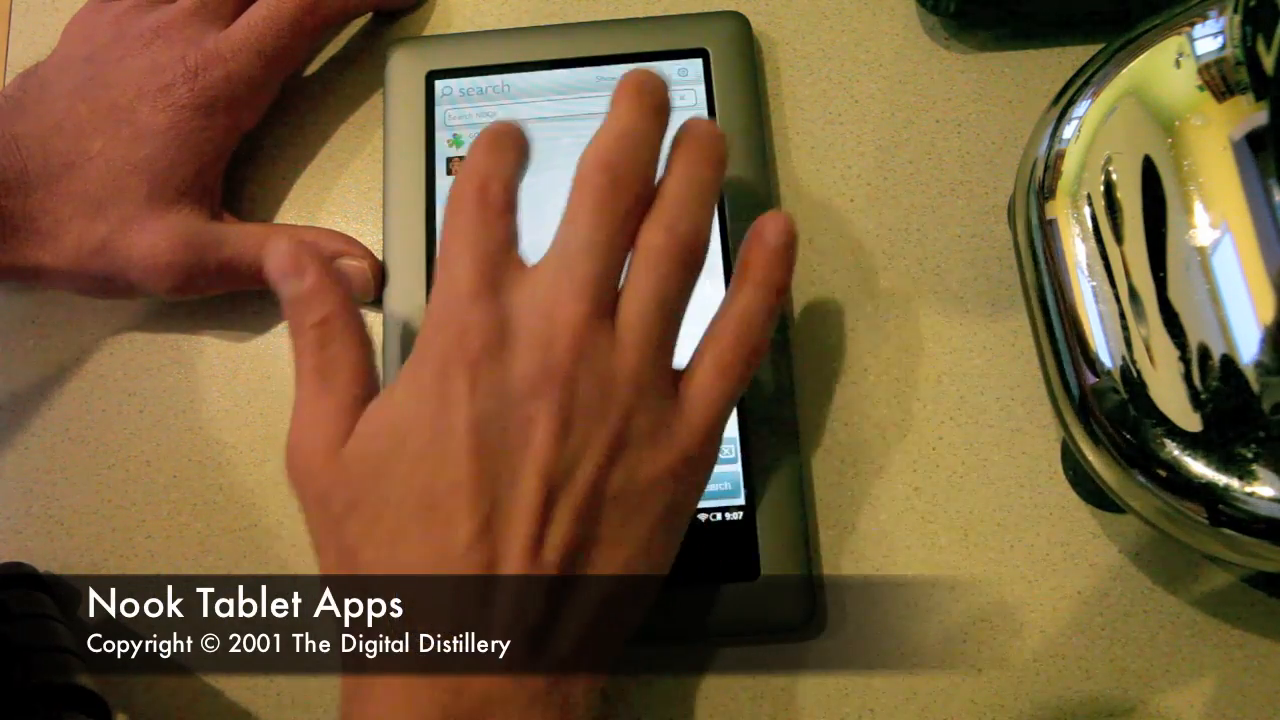